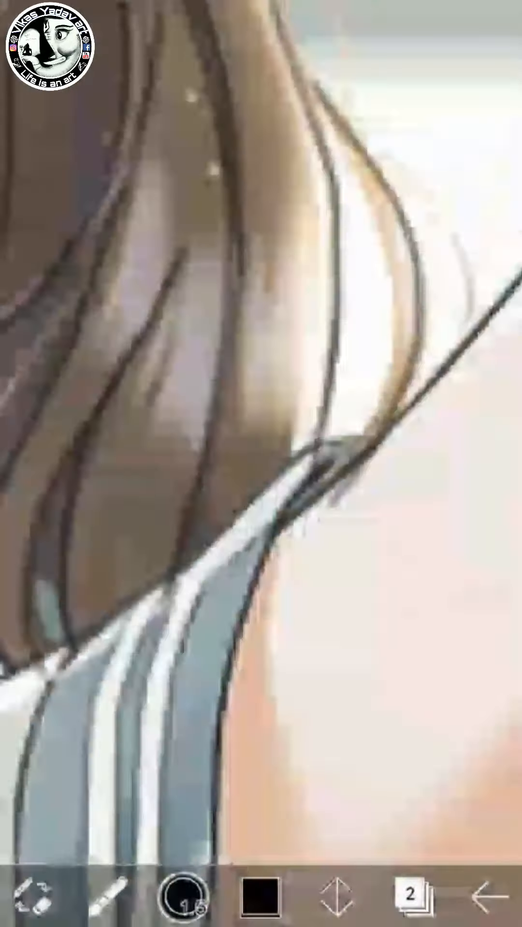
Step: Flat-fill brown hair, skin and blue-grey collar stripes on separate layers with Gap Recognition bucket
{"action": "left_click", "coordinate": [407, 893]}
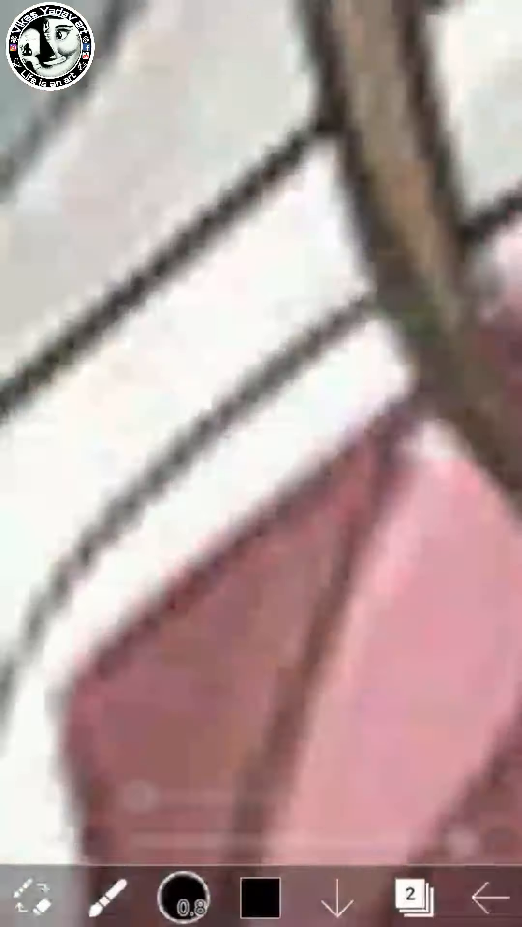
{"action": "left_click", "coordinate": [188, 898]}
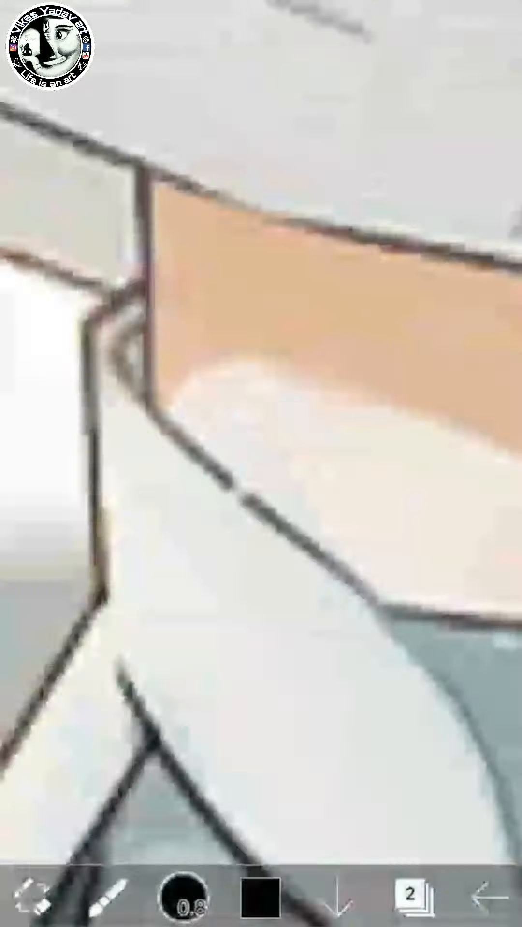
{"action": "left_click", "coordinate": [186, 896]}
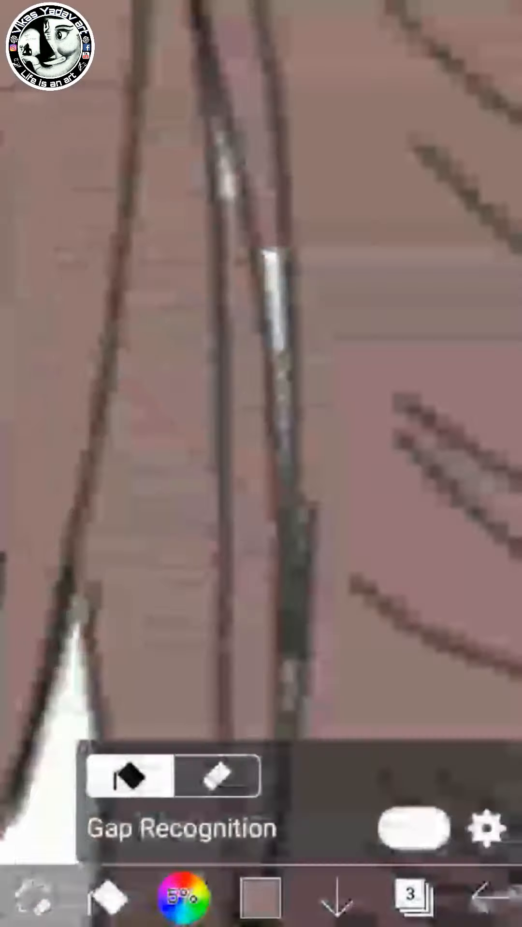
Step: Paint pale highlight streaks through the hair and colour the ornament beads bright blue
{"action": "left_click", "coordinate": [403, 898]}
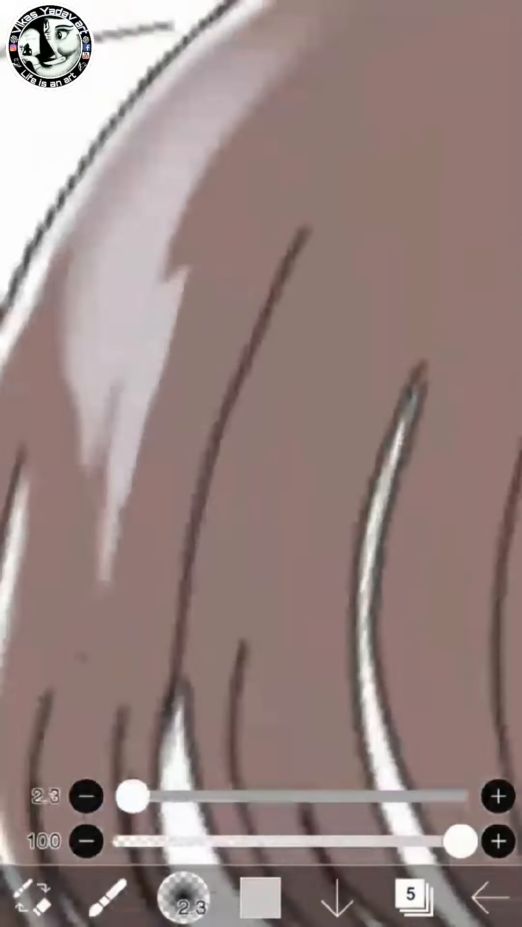
{"action": "left_click", "coordinate": [408, 898]}
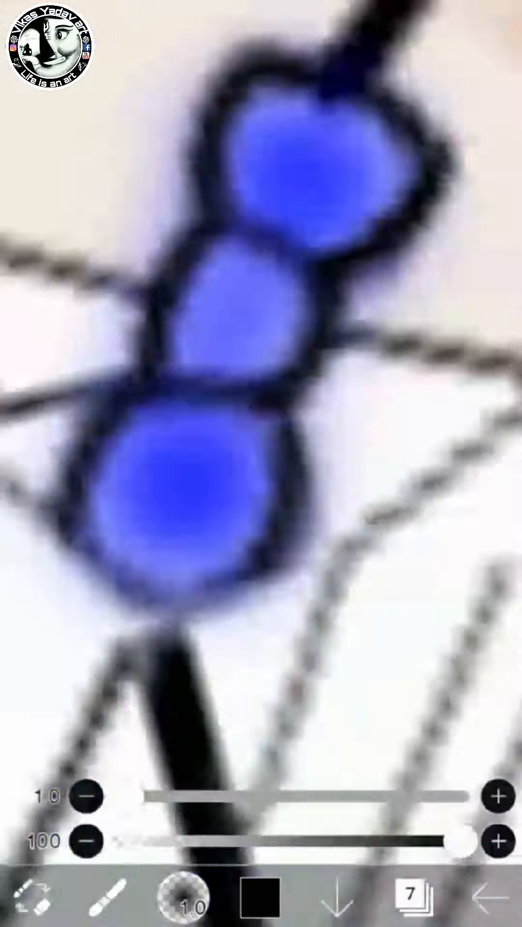
Step: On layer 5, paint peach neck and shoulder skin with a jaw shadow using size 9.4
{"action": "left_click", "coordinate": [184, 893]}
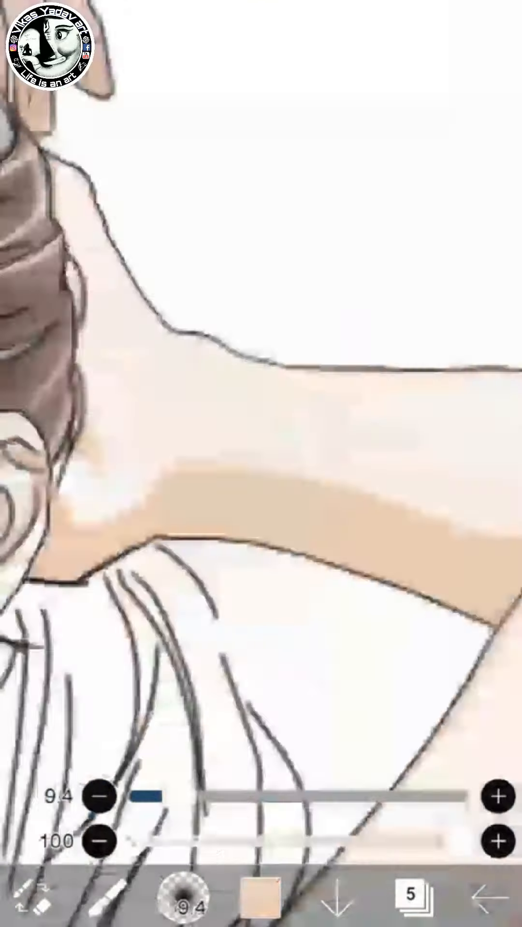
Step: Edge the arm outline with a thin skin-tone strip at brush size 3.7, and open Layers
{"action": "left_click", "coordinate": [396, 892]}
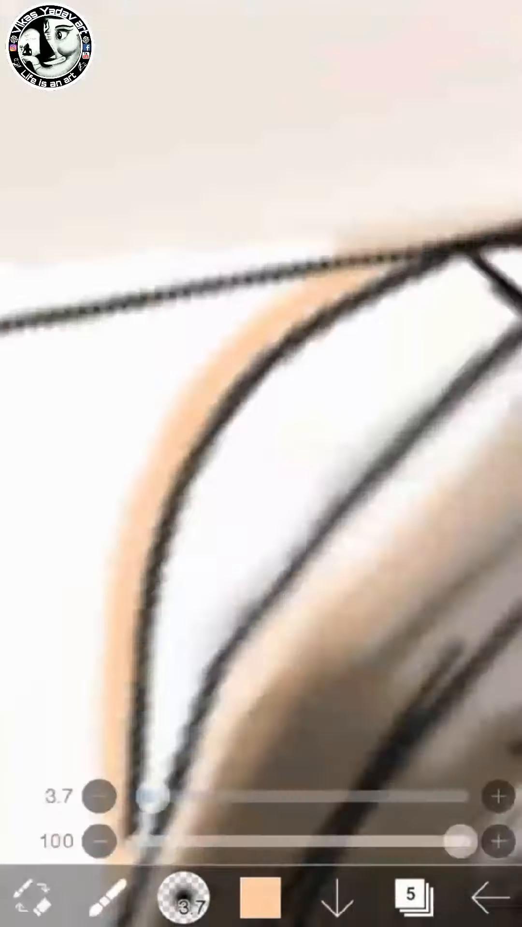
{"action": "left_click", "coordinate": [194, 896]}
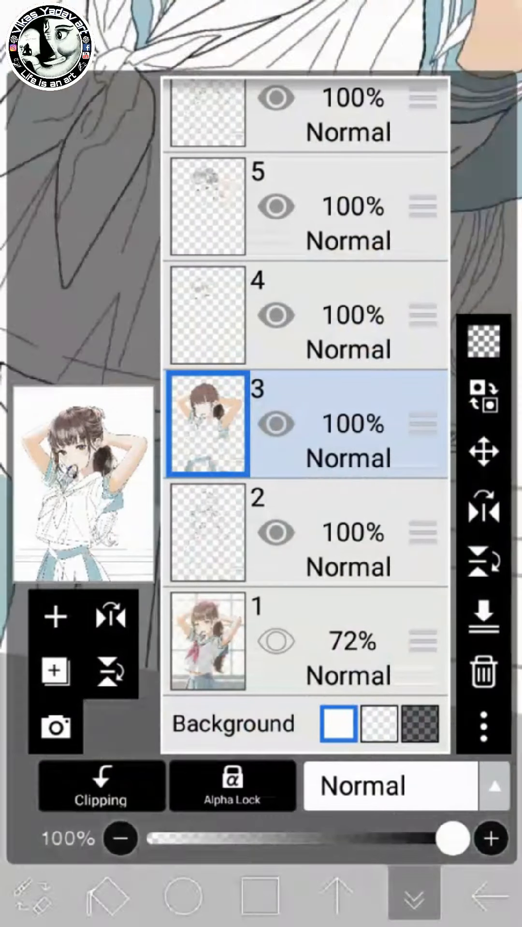
Step: On layer 3, shade the white blouse and bow knot in soft grey
{"action": "left_click", "coordinate": [106, 899]}
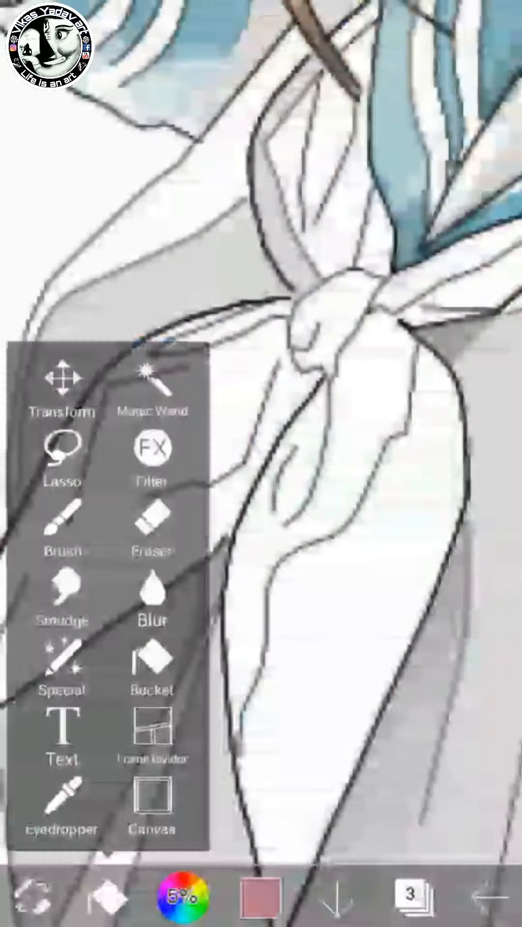
Step: Paint the lower hair lock dark brown with pale strand highlights, then bring up swatches and brushes
{"action": "left_click", "coordinate": [62, 535]}
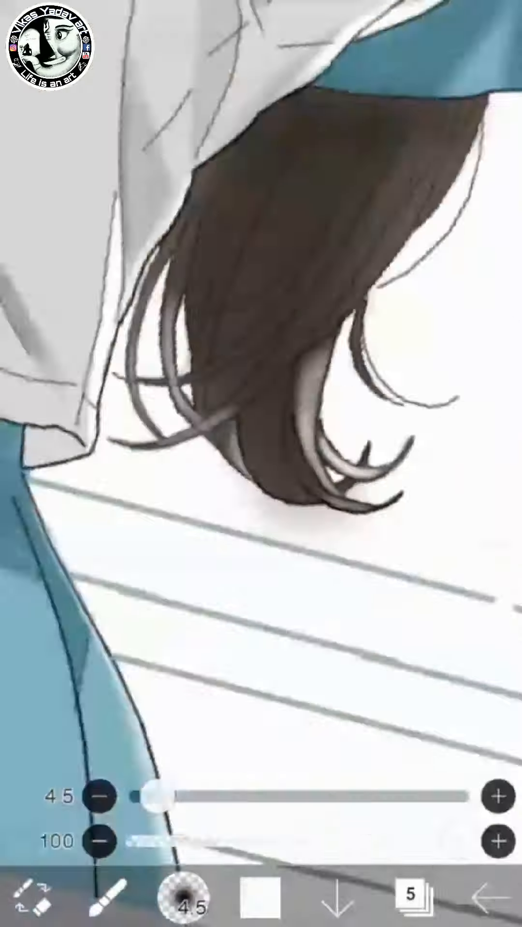
{"action": "left_click", "coordinate": [259, 895]}
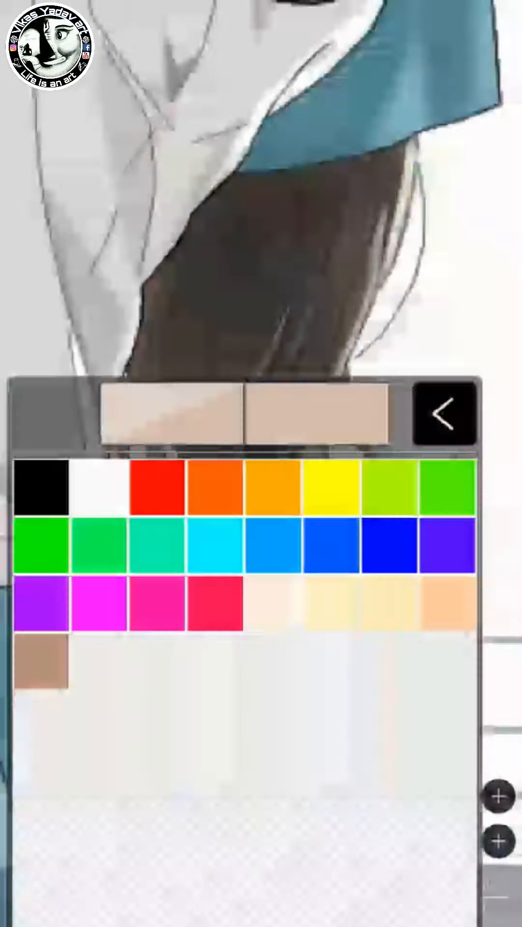
{"action": "left_click", "coordinate": [443, 426]}
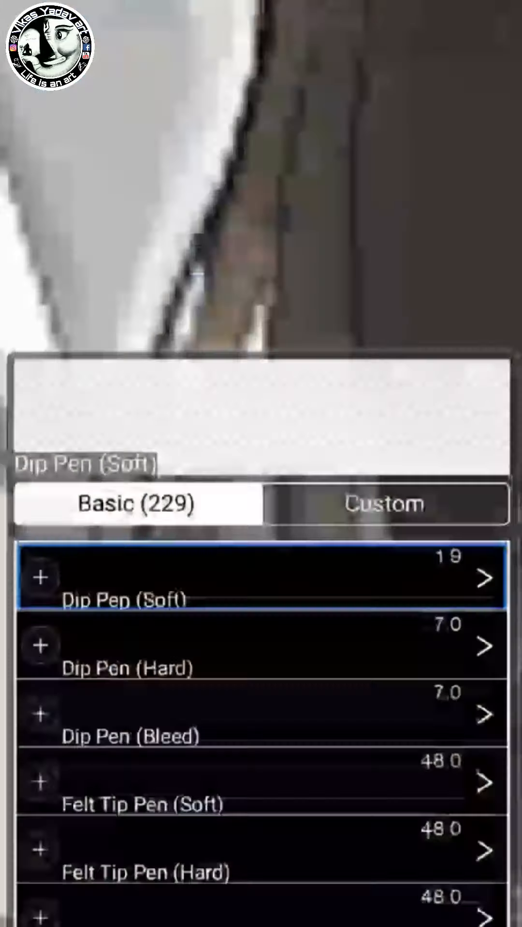